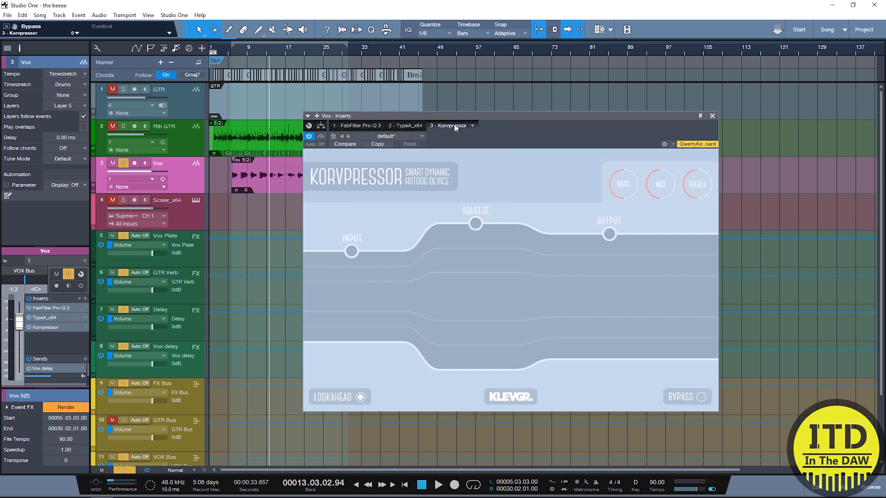
pyautogui.moveTo(499, 345)
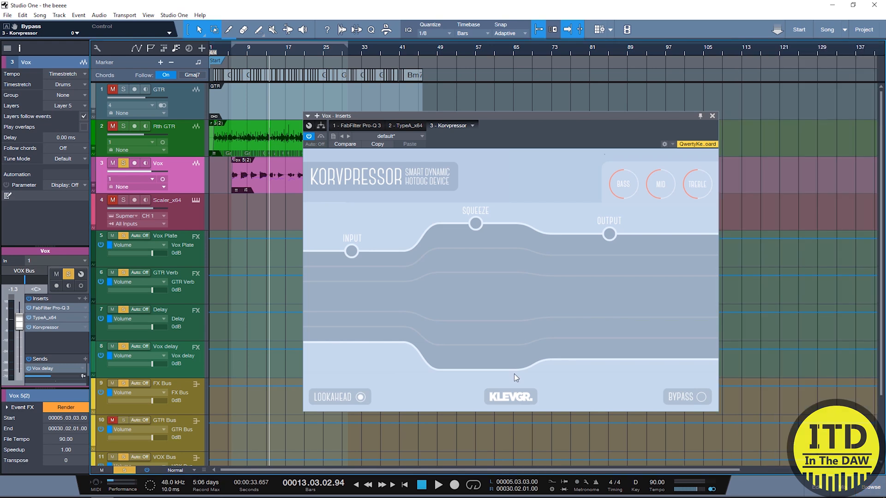
pyautogui.moveTo(571, 157)
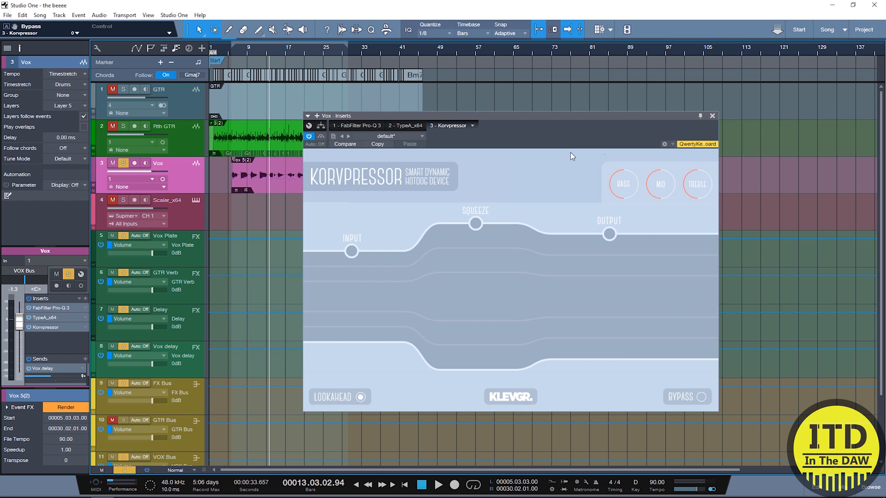
pyautogui.moveTo(406, 238)
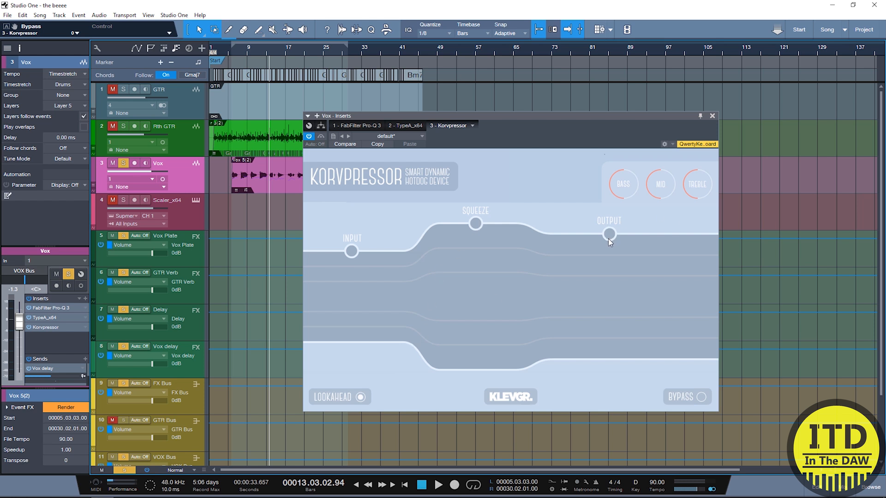
pyautogui.moveTo(708, 378)
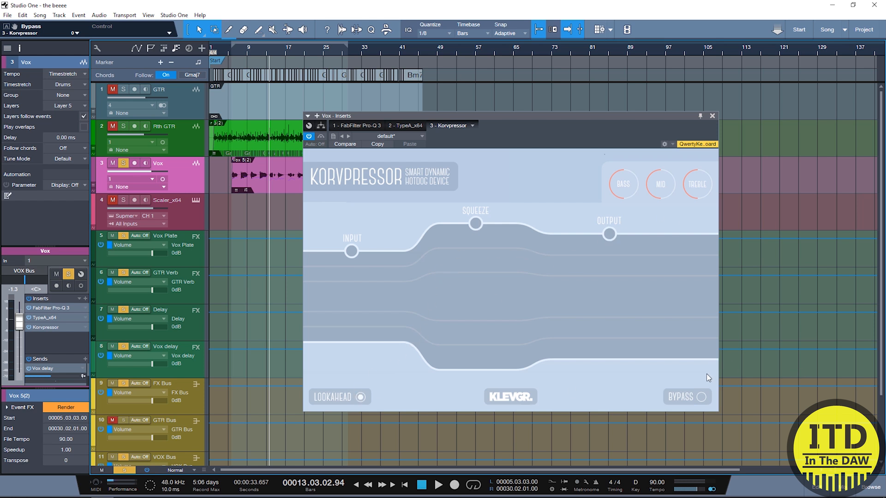
pyautogui.moveTo(662, 191)
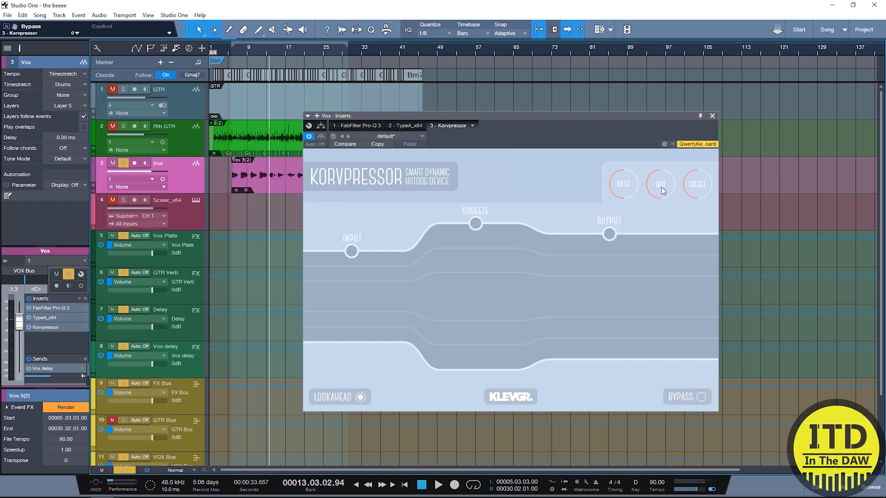
pyautogui.moveTo(707, 193)
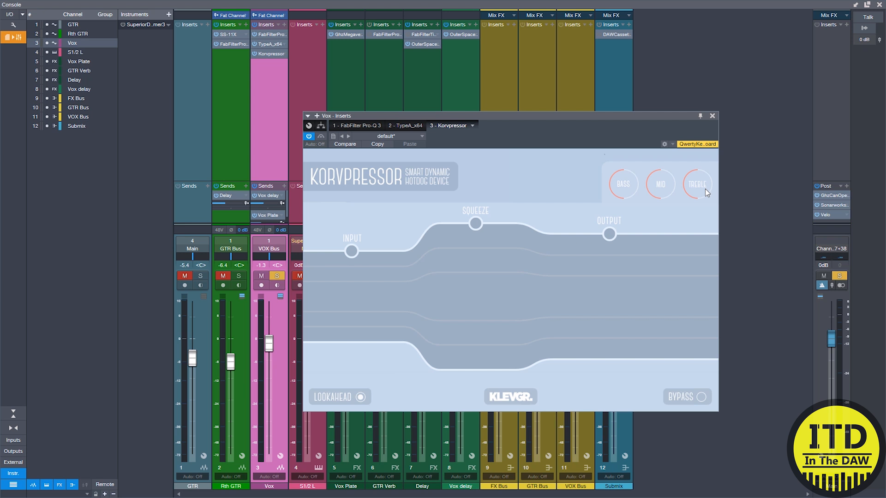
pyautogui.moveTo(324, 129)
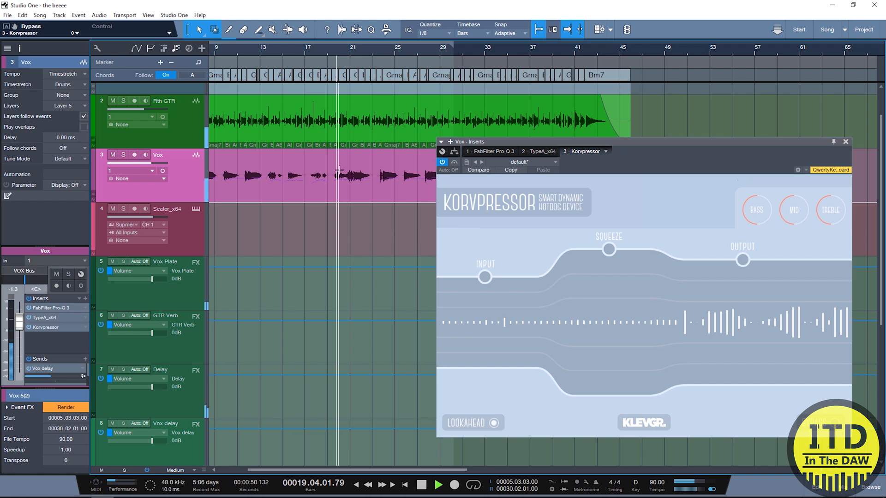
# Stop and restart playback so the vocal runs through Korvpressor while Squeeze and Output are pulled down.
pyautogui.click(437, 485)
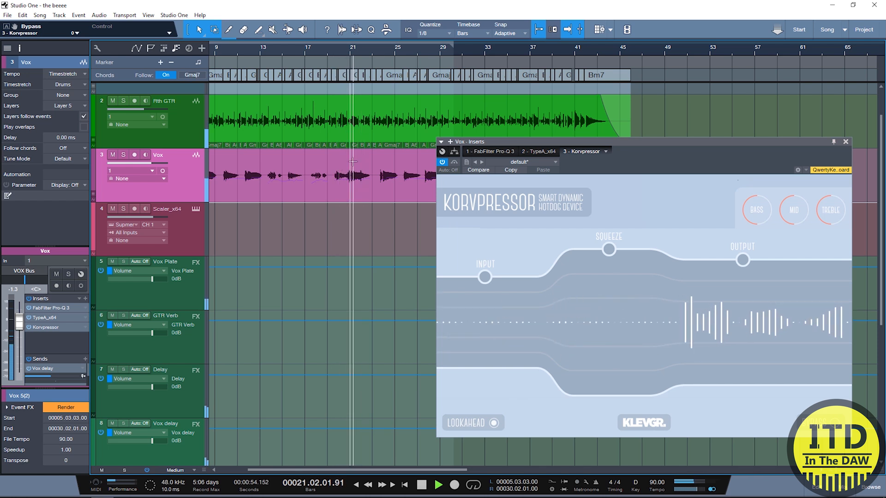
pyautogui.click(421, 485)
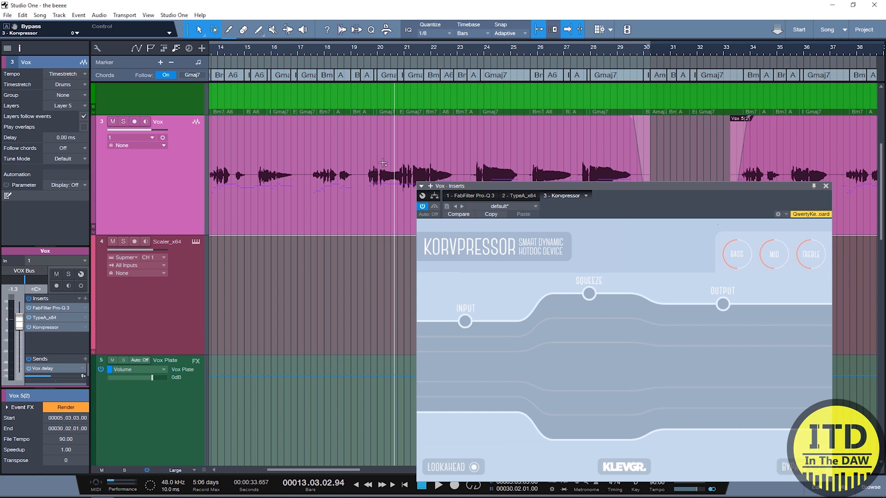
pyautogui.click(439, 485)
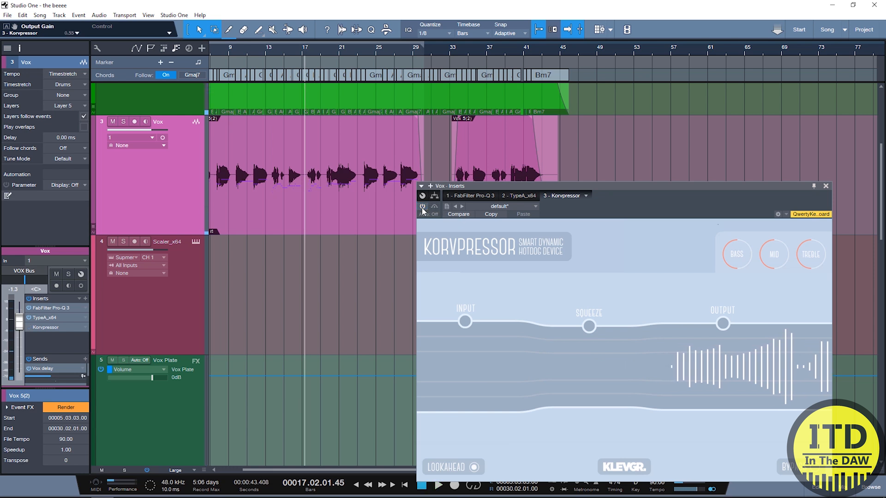
# Re-enable Korvpressor, raise Output to about 0.49, then bypass it to hear the dry vocal.
pyautogui.click(439, 485)
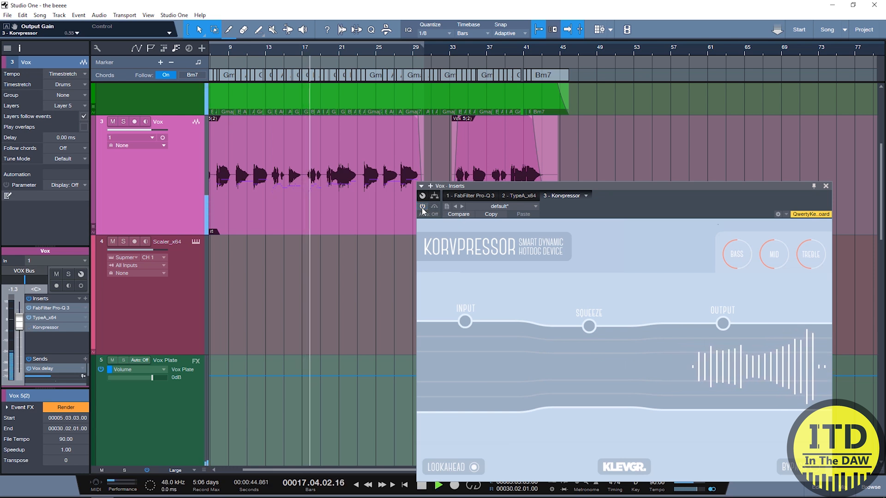
pyautogui.click(437, 485)
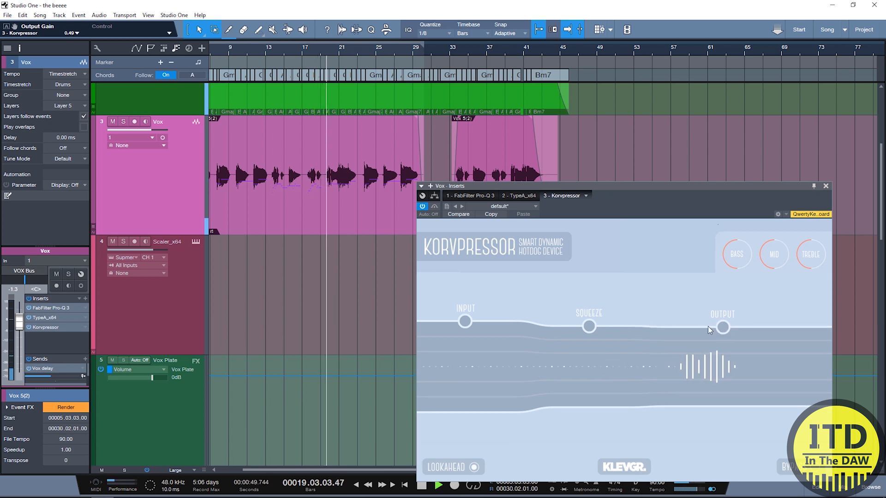
pyautogui.click(438, 487)
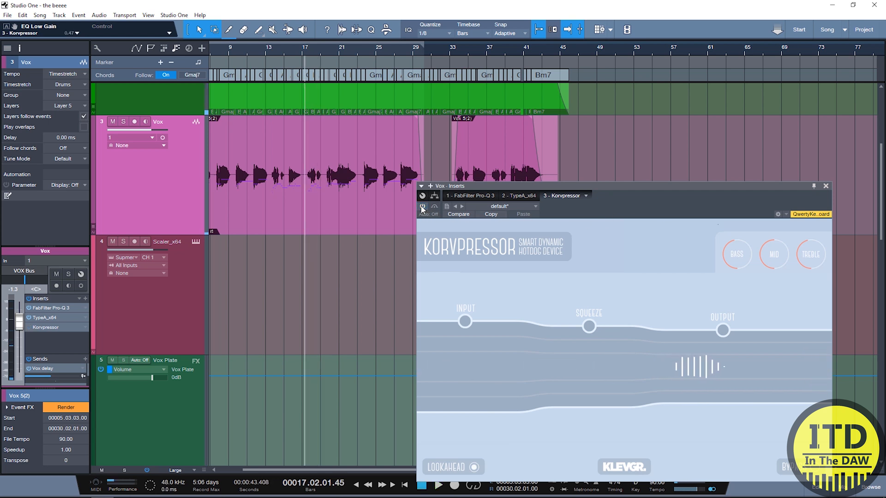
# A/B the bypass with Bass at about 0.47 and leave Korvpressor enabled on the Vox track.
pyautogui.click(439, 486)
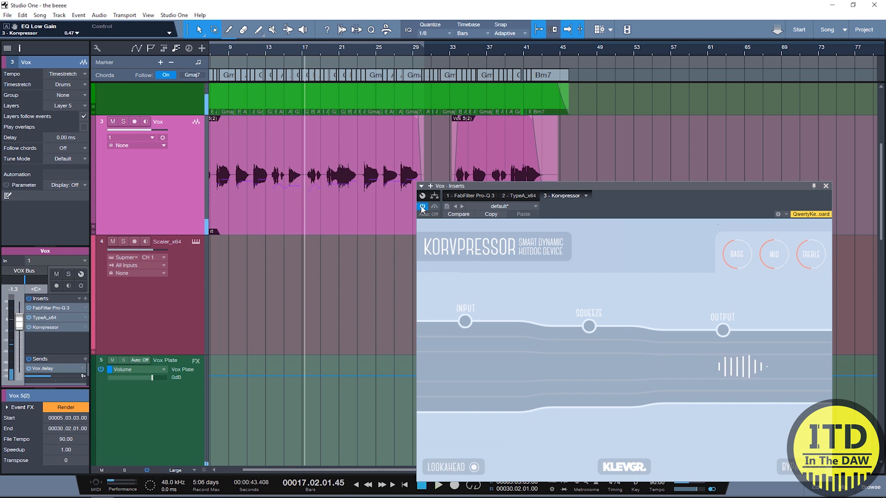
pyautogui.click(437, 486)
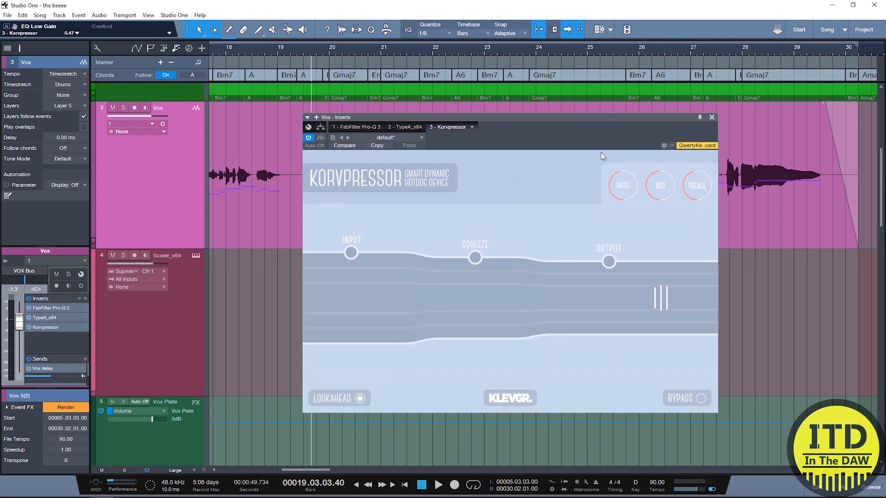
pyautogui.moveTo(483, 258)
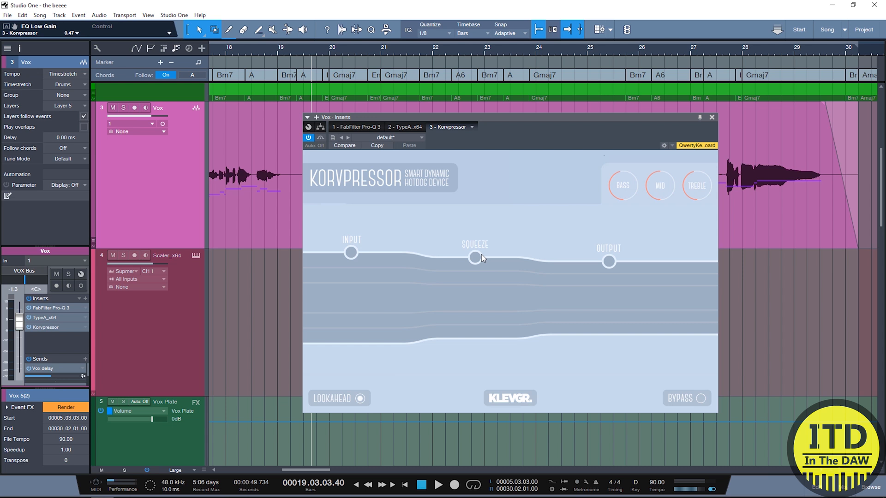
pyautogui.moveTo(659, 221)
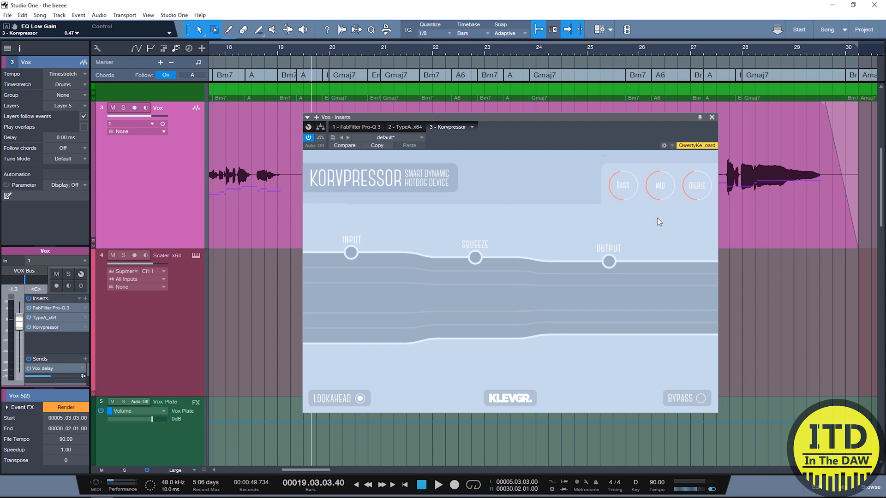
pyautogui.moveTo(662, 372)
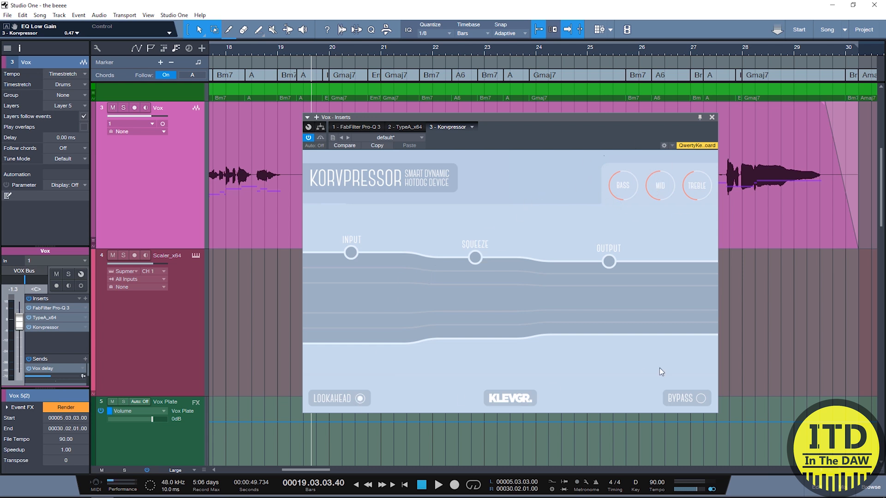
pyautogui.moveTo(353, 255)
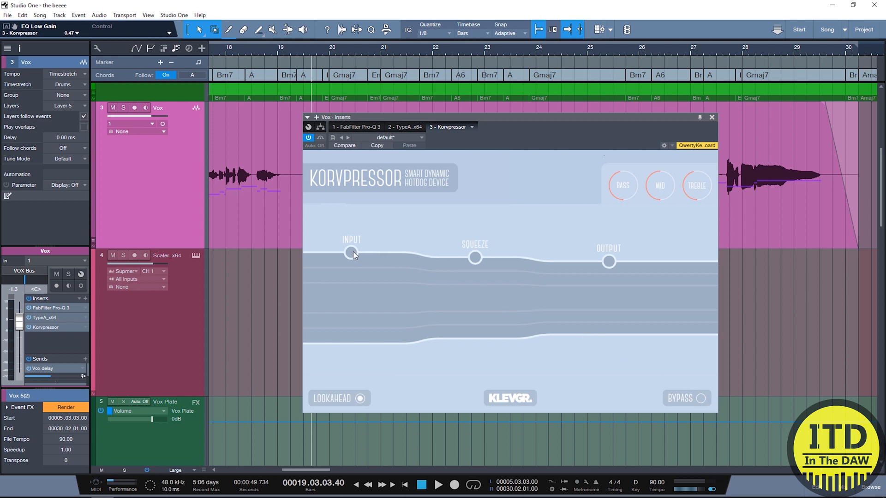
pyautogui.moveTo(480, 249)
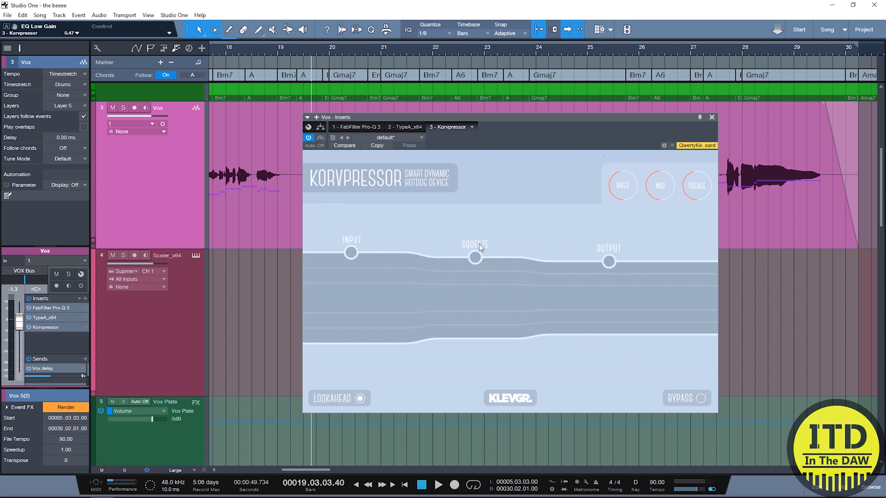
pyautogui.moveTo(510, 249)
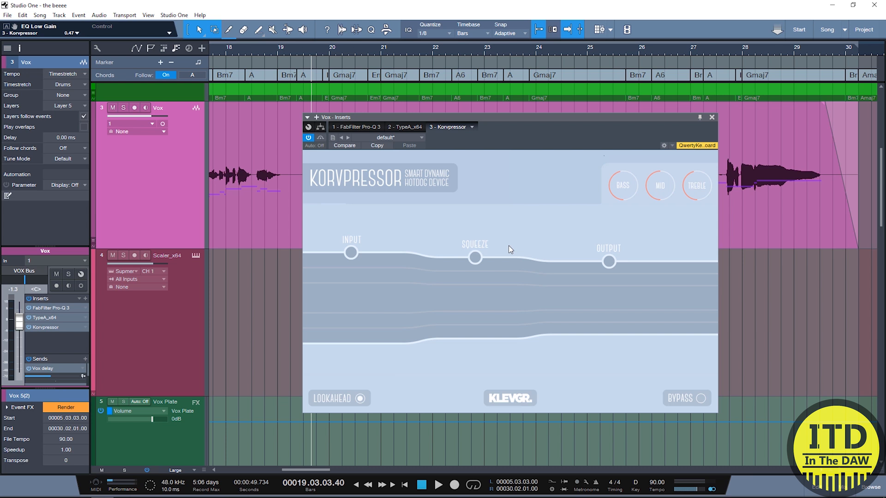